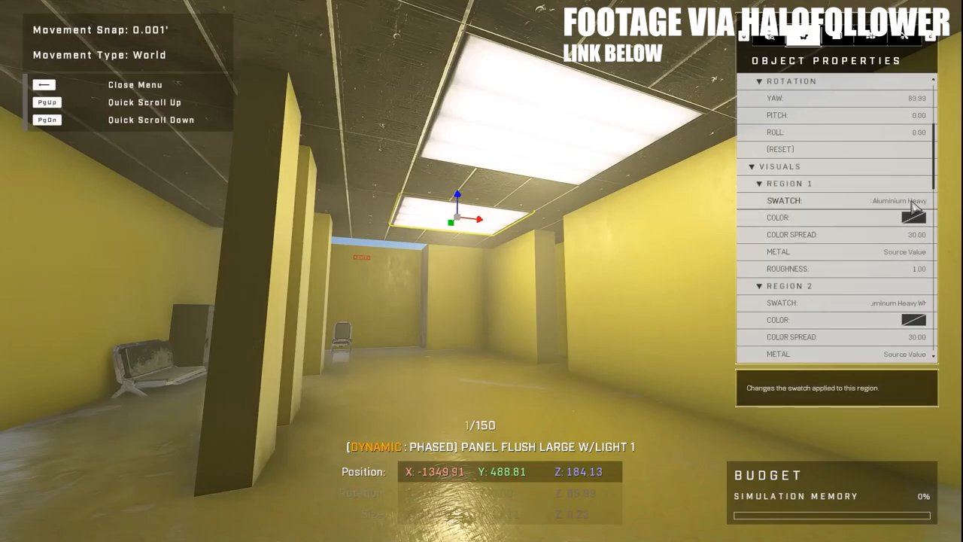
{"action": "scroll", "scroll_direction": "down", "scroll_amount": 3}
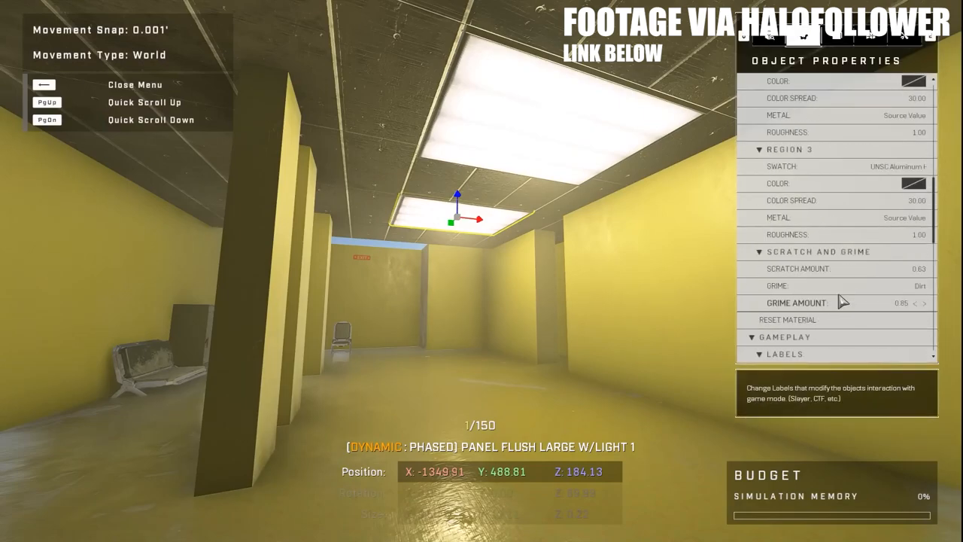